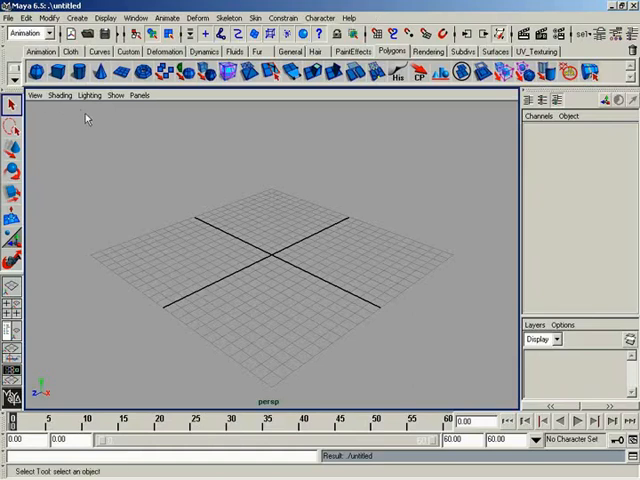
mouse_move(289, 217)
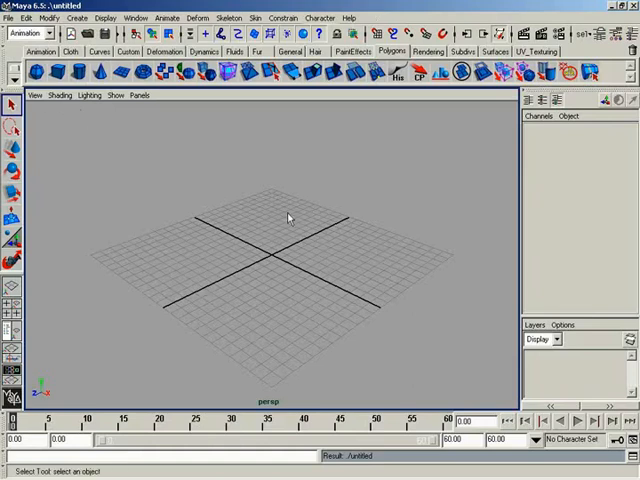
mouse_move(266, 222)
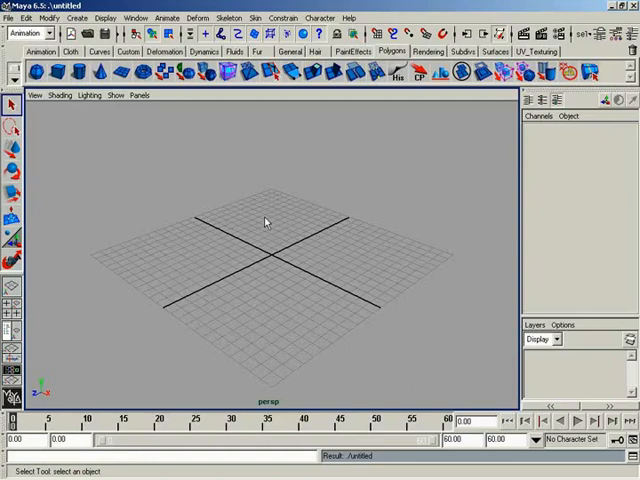
mouse_move(348, 310)
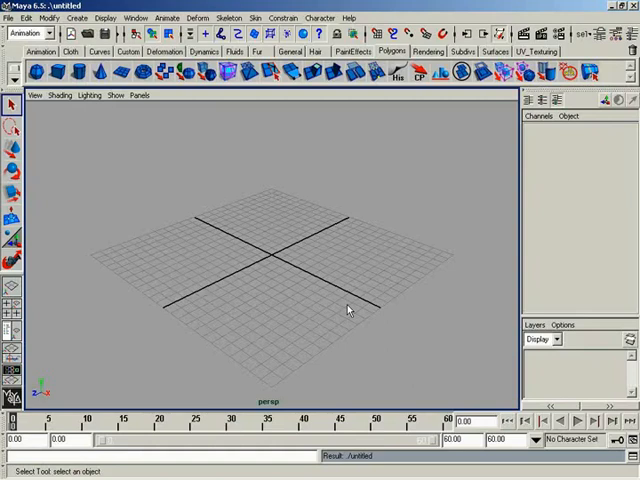
mouse_move(148, 239)
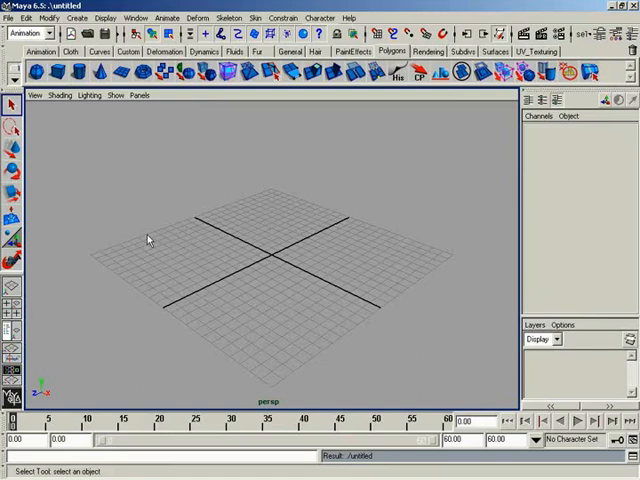
mouse_move(253, 258)
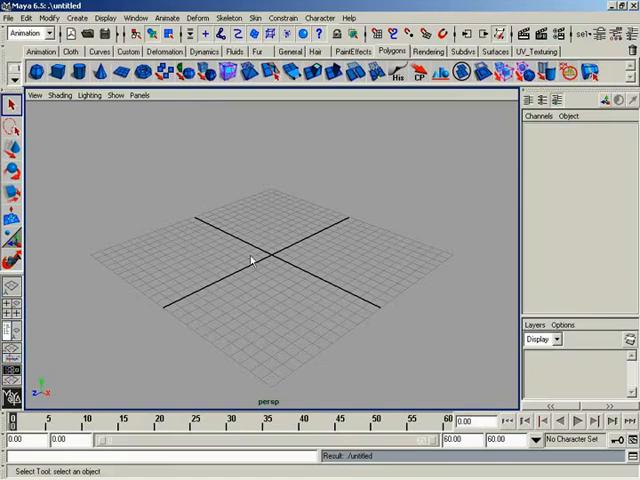
mouse_move(258, 253)
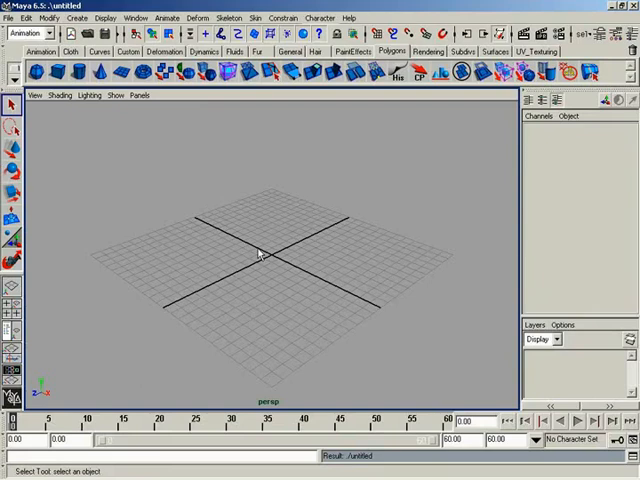
mouse_move(113, 95)
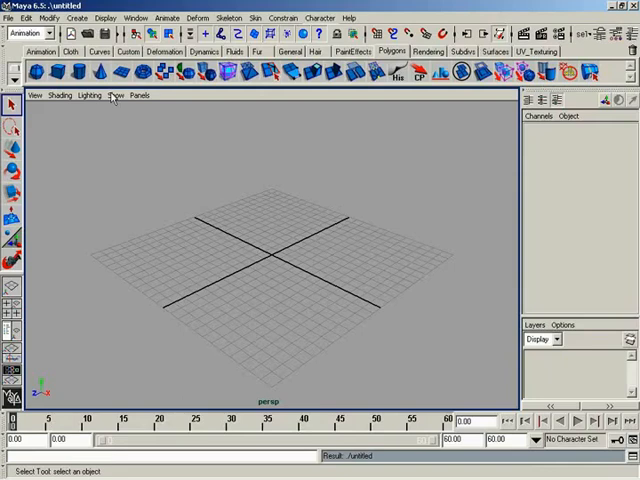
mouse_move(53, 291)
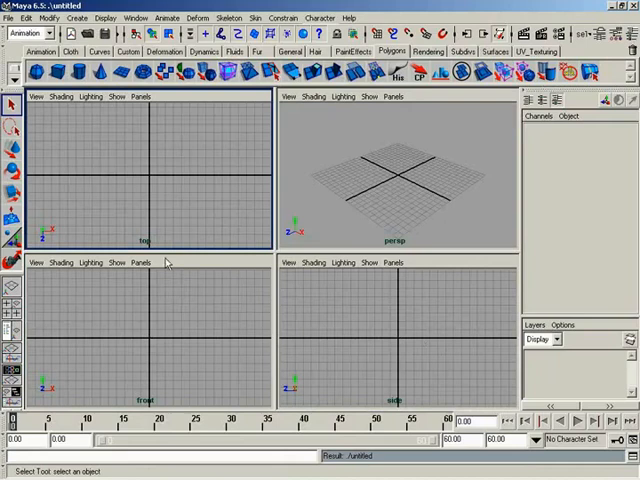
click(368, 96)
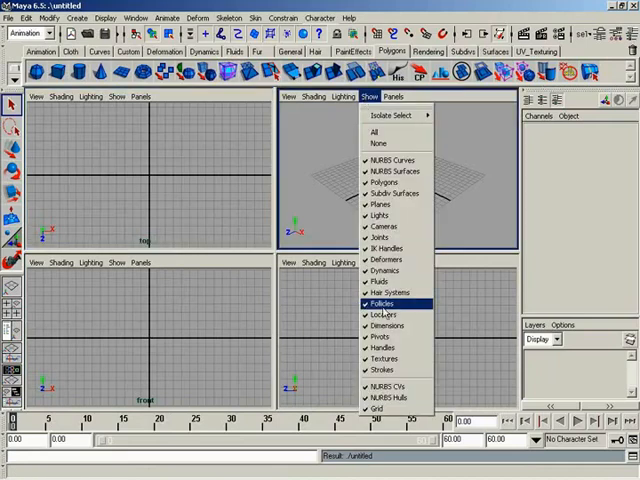
mouse_move(385, 387)
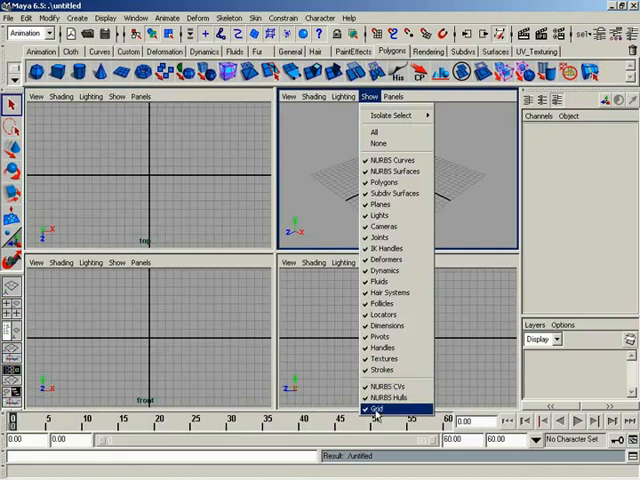
click(375, 410)
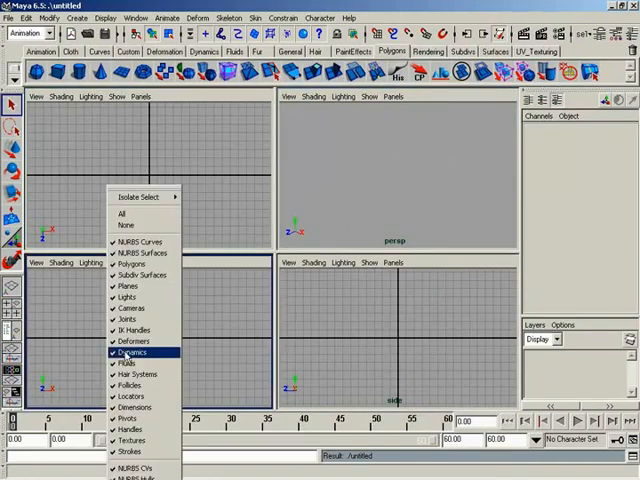
click(130, 352)
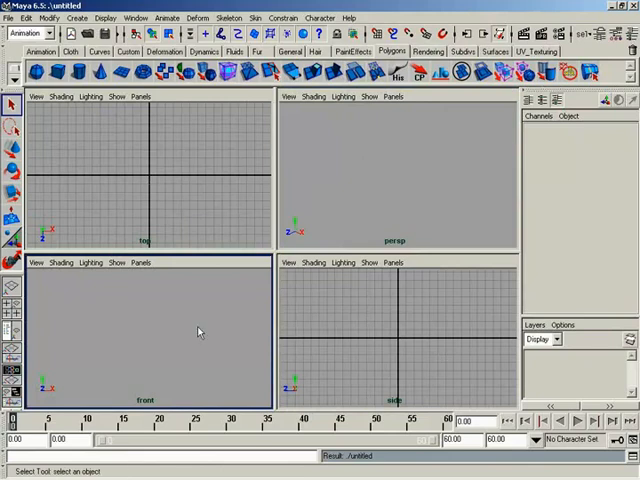
mouse_move(116, 268)
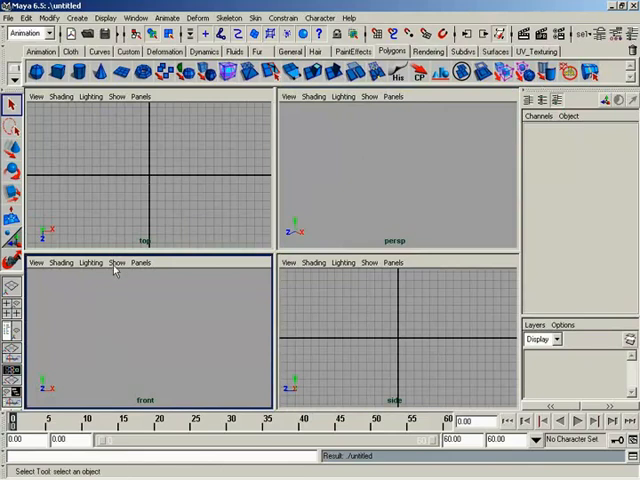
click(115, 262)
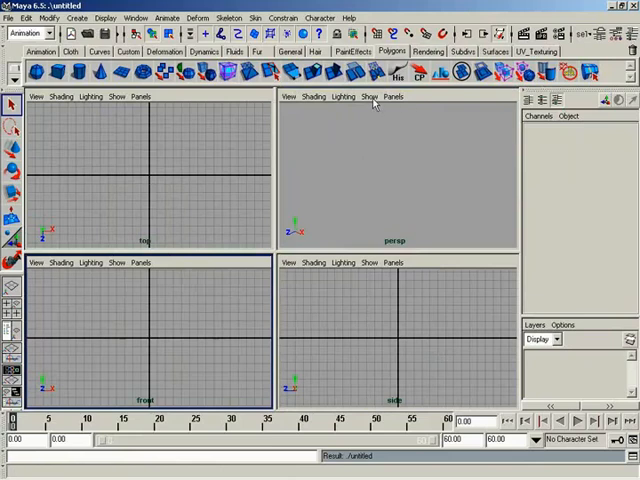
click(368, 96)
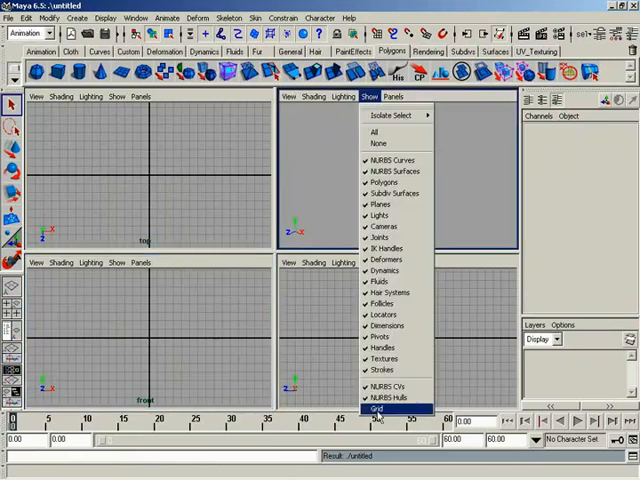
click(379, 408)
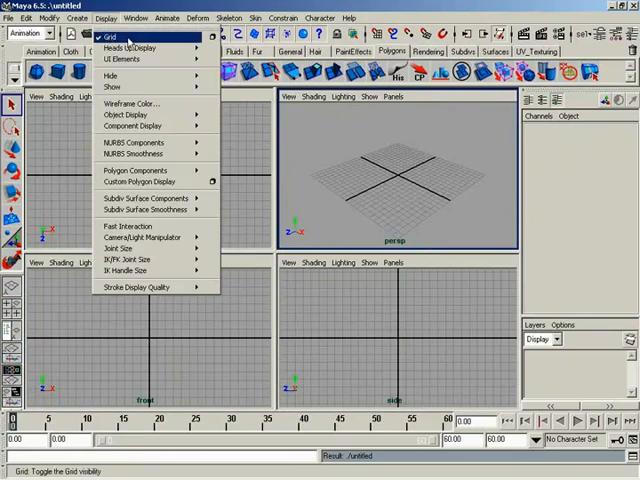
click(105, 37)
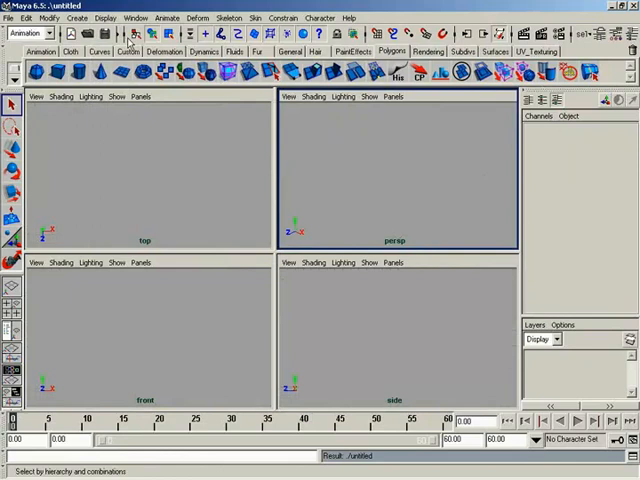
mouse_move(182, 282)
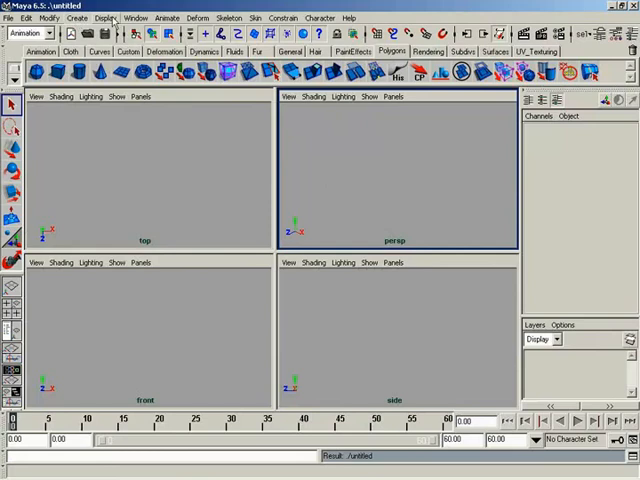
click(108, 18)
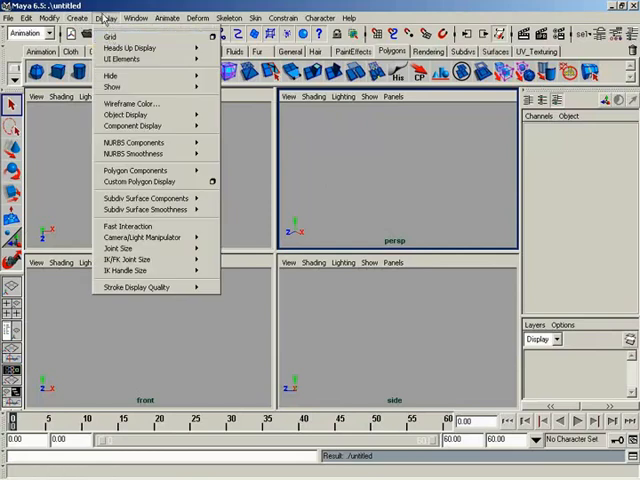
click(368, 96)
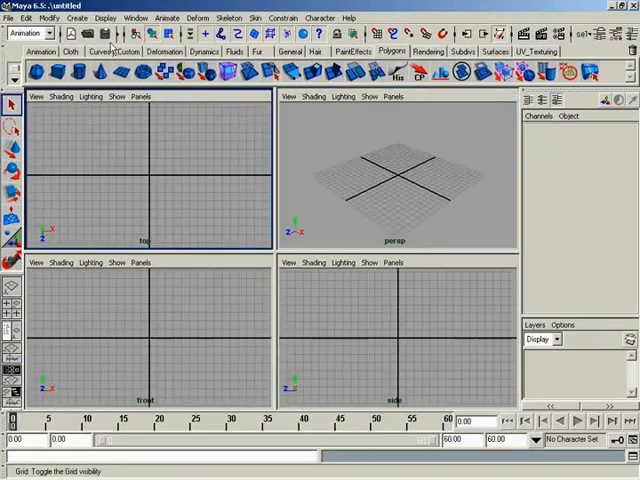
click(367, 96)
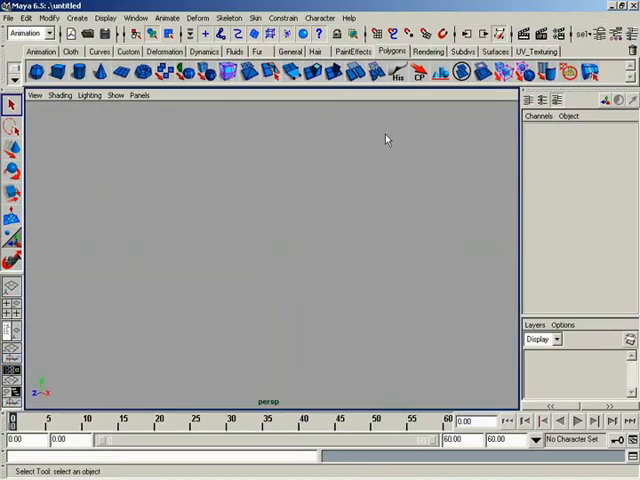
mouse_move(200, 102)
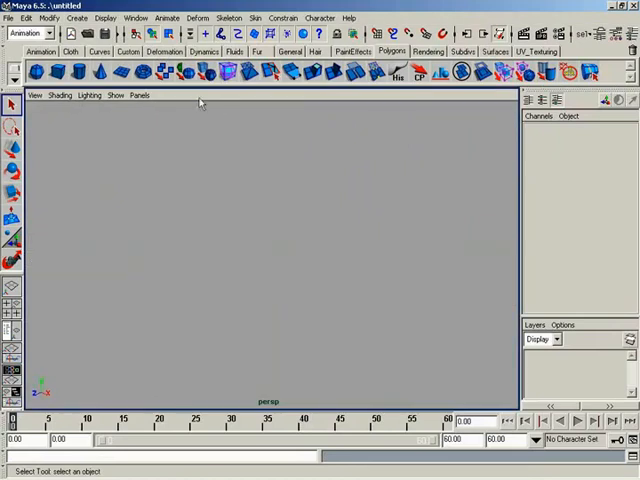
Toggle grid visibility back on from the Display menu and reopen the display menu
click(113, 95)
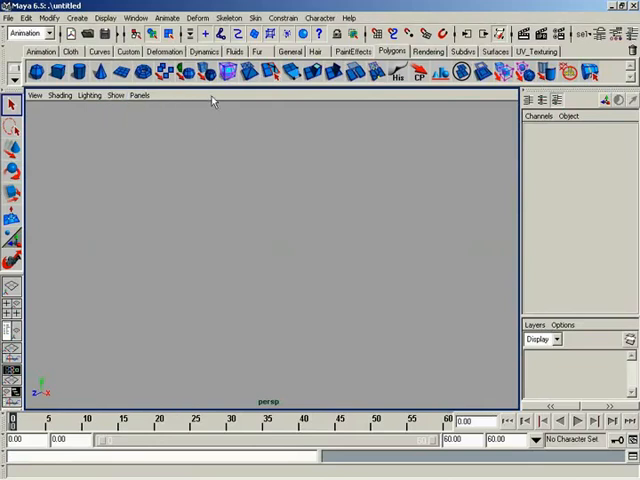
click(105, 18)
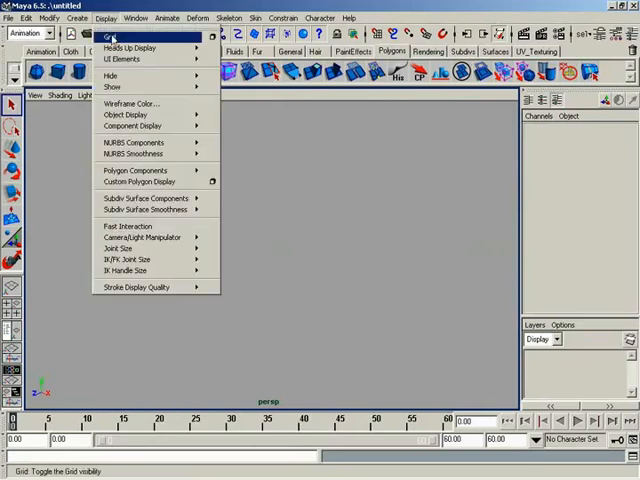
click(114, 95)
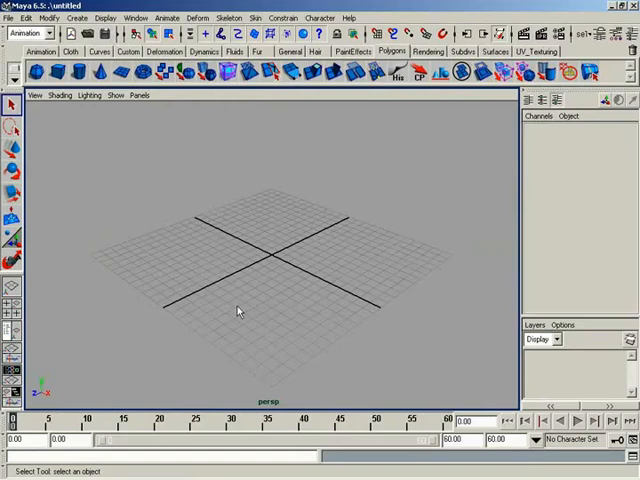
mouse_move(215, 162)
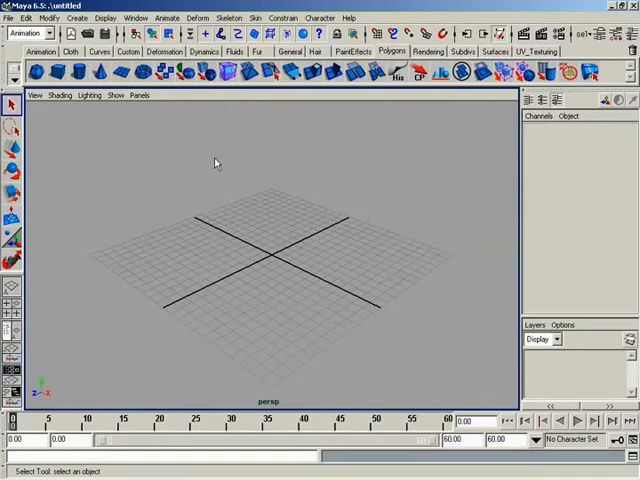
mouse_move(113, 92)
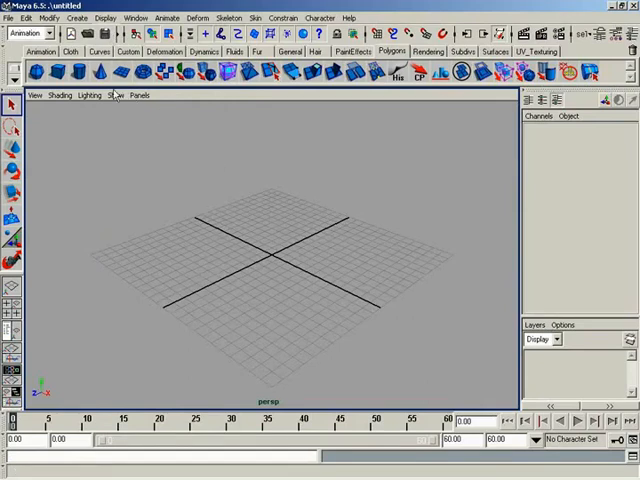
click(114, 95)
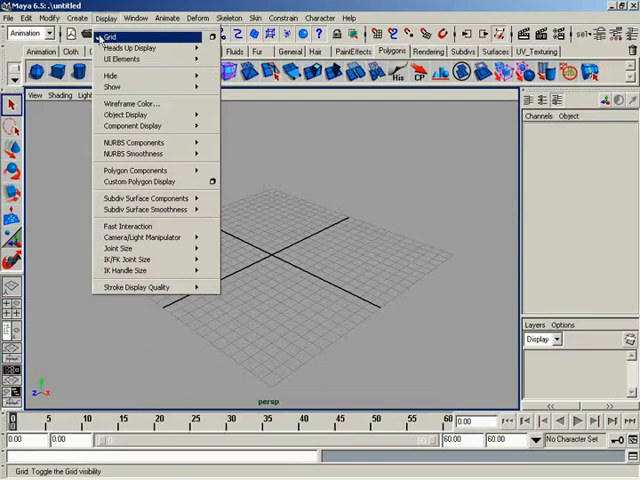
mouse_move(211, 37)
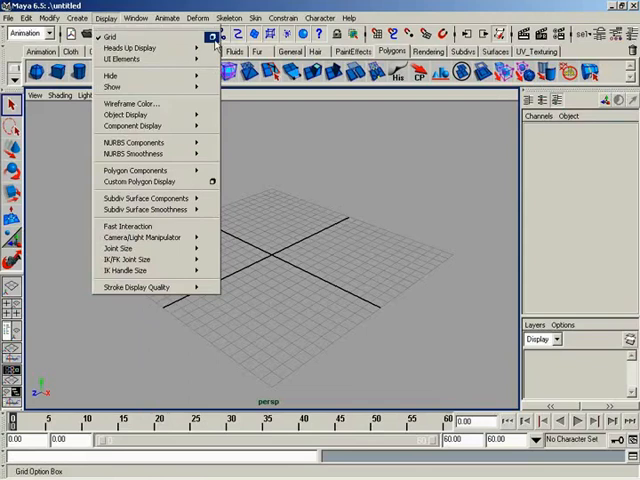
Open Grid Options showing length and width 12, grid lines every 5, subdivisions 5
click(212, 37)
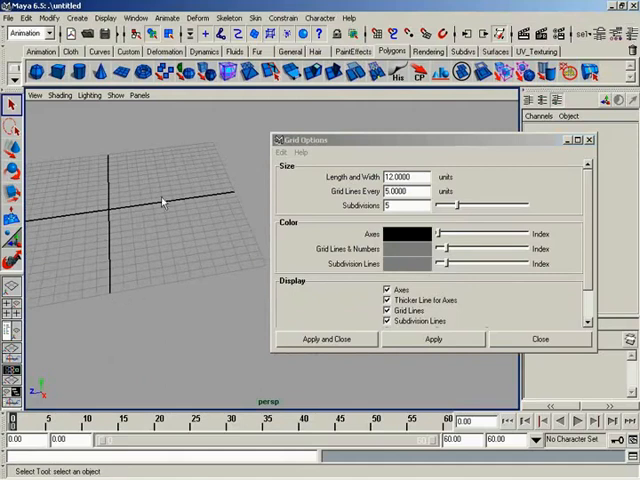
Set grid Length and Width to 50 and tumble the view across the larger grid
drag(160, 200, 165, 215)
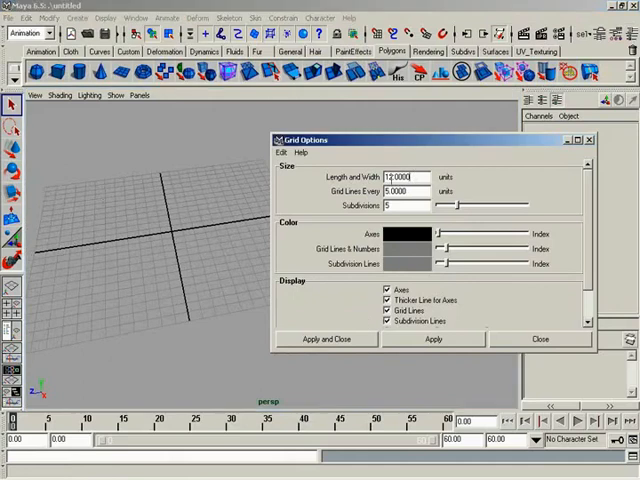
triple_click(403, 176)
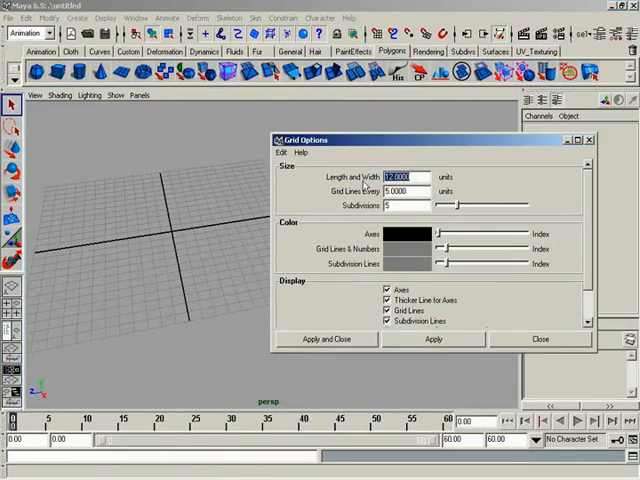
text(50)
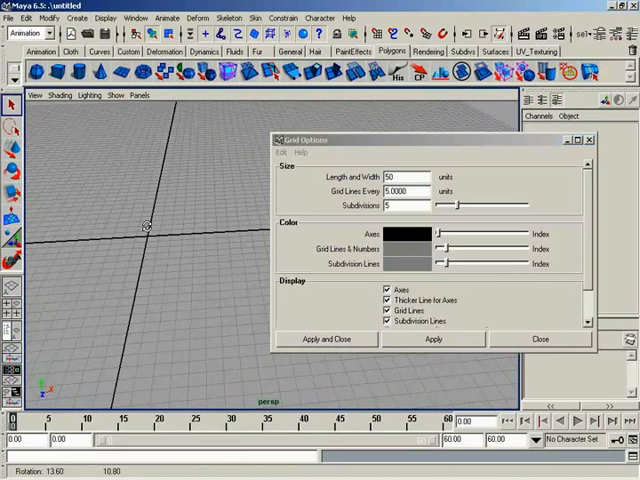
drag(145, 225, 265, 175)
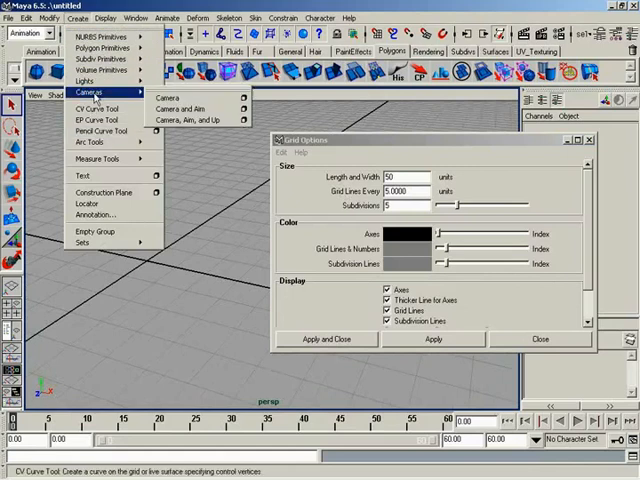
Add a locator to the scene at the grid origin via Create > Locator
click(90, 203)
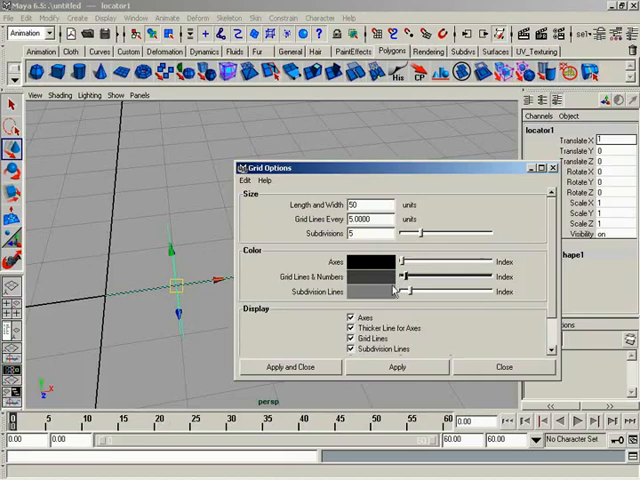
mouse_move(370, 368)
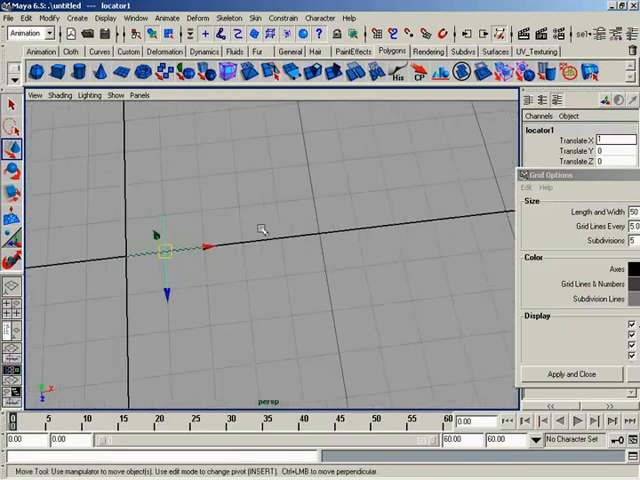
Slide the locator along the X axis to roughly 3 units from the origin
drag(165, 245, 248, 242)
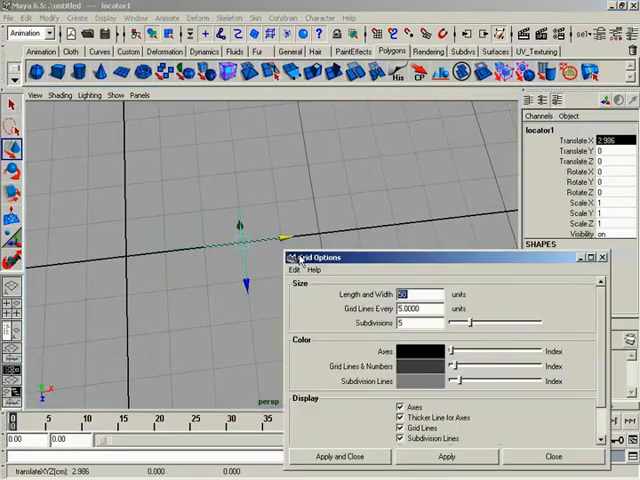
mouse_move(210, 262)
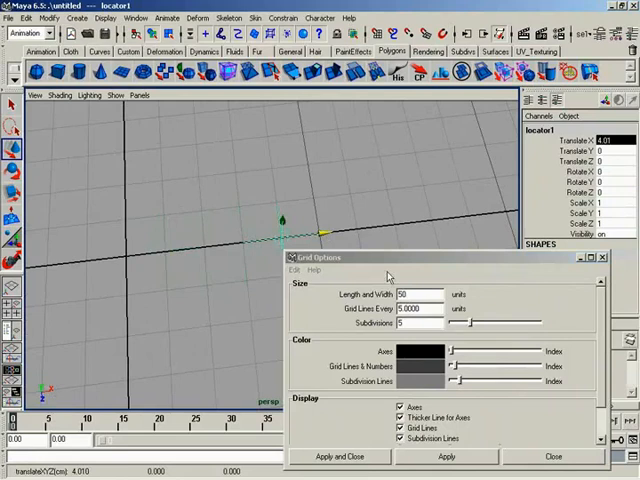
mouse_move(495, 271)
text(10)
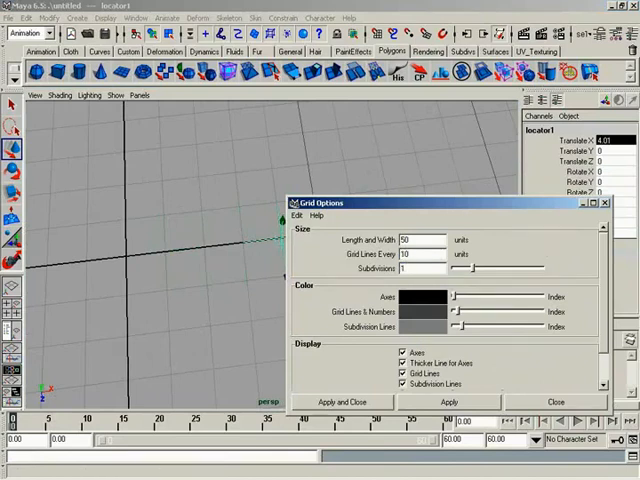
Select the Subdivisions value to change it to 2 with grid lines every 10 units
triple_click(420, 268)
text(2)
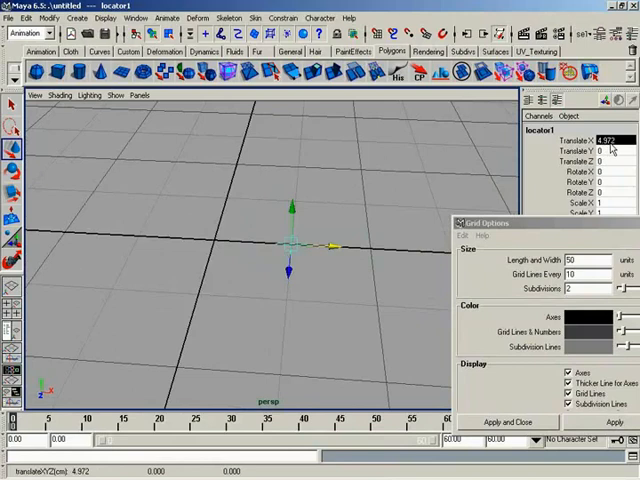
mouse_move(357, 207)
text(15)
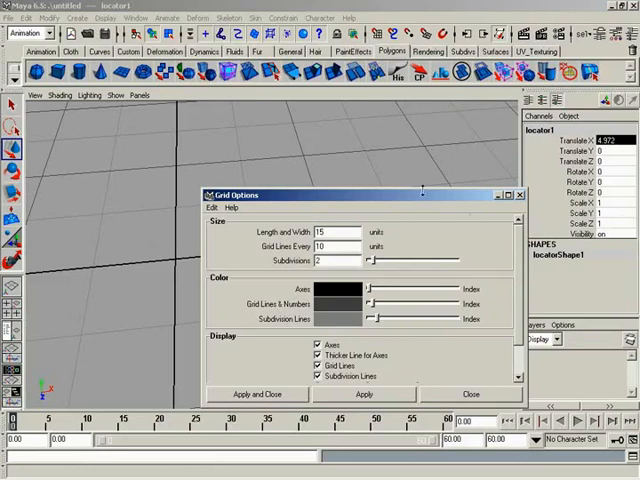
Set grid Length and Width 15, Grid Lines Every 1, Subdivisions 12, and apply
drag(360, 195, 375, 173)
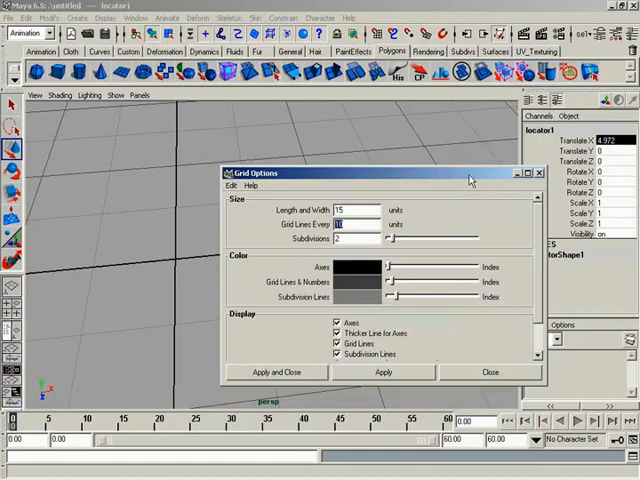
click(347, 224)
text(12)
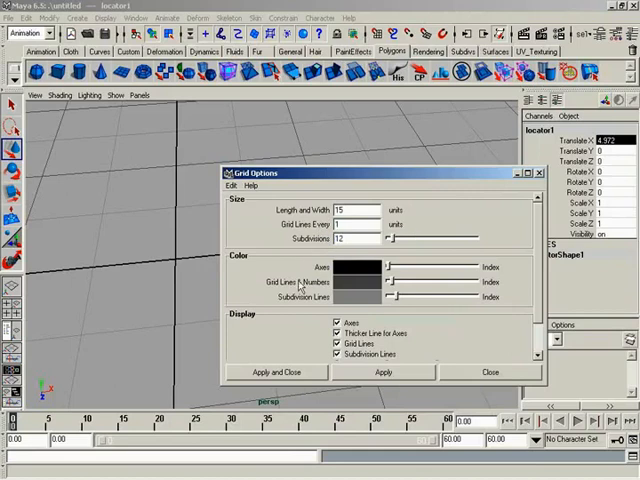
click(384, 372)
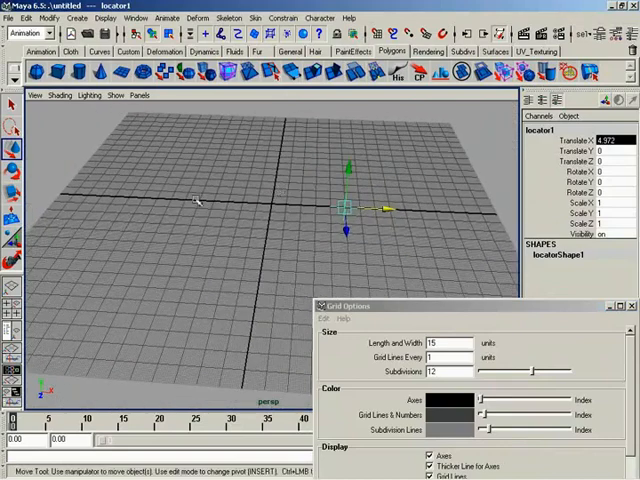
mouse_move(470, 210)
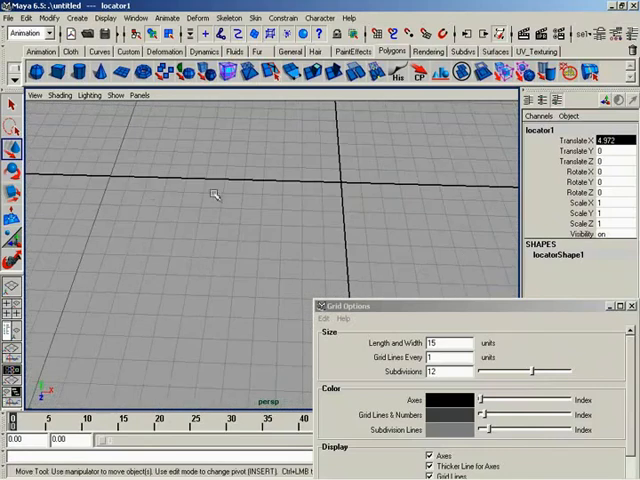
mouse_move(328, 198)
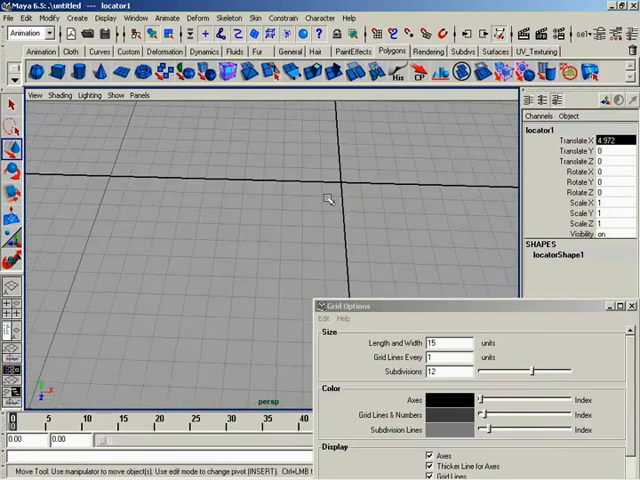
mouse_move(193, 190)
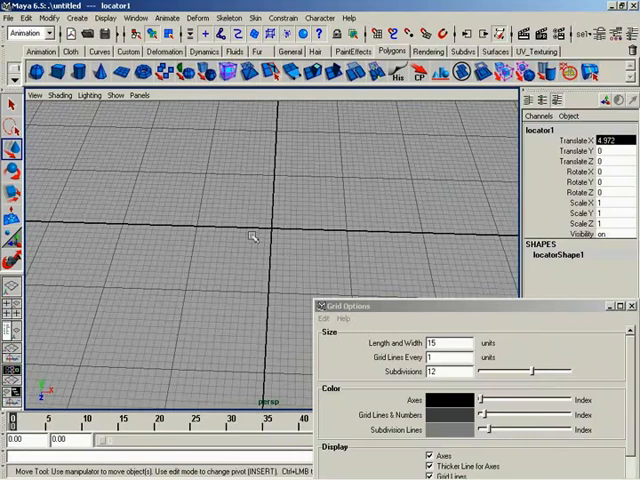
mouse_move(220, 235)
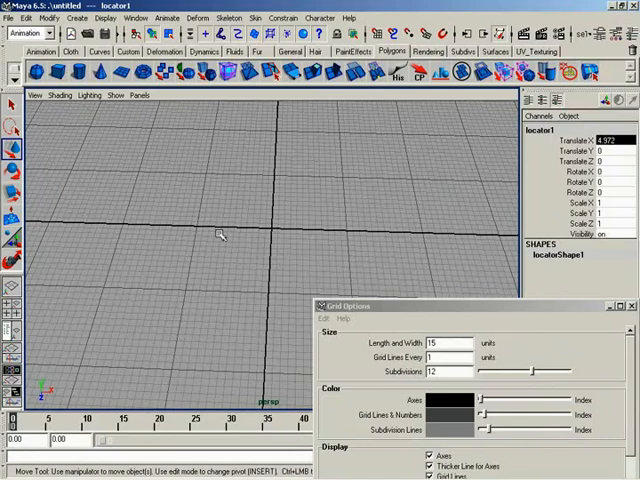
mouse_move(447, 197)
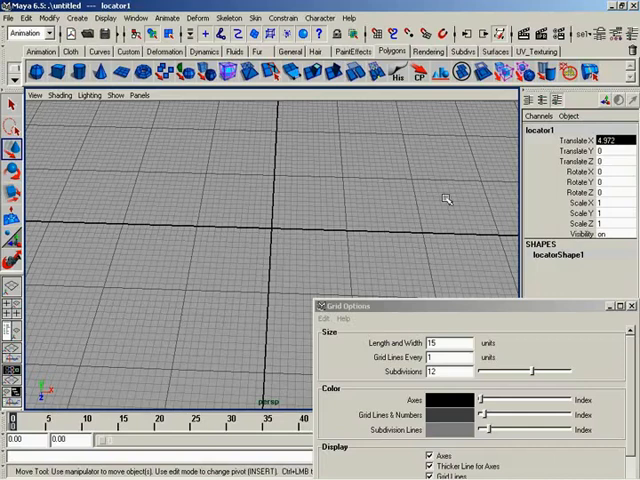
mouse_move(464, 322)
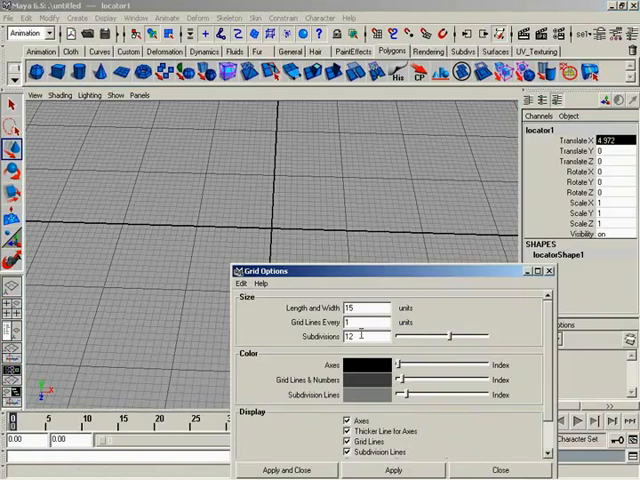
Restore Subdivisions 5, black axes and dark grey grid lines, and apply the colours
triple_click(360, 336)
text(2)
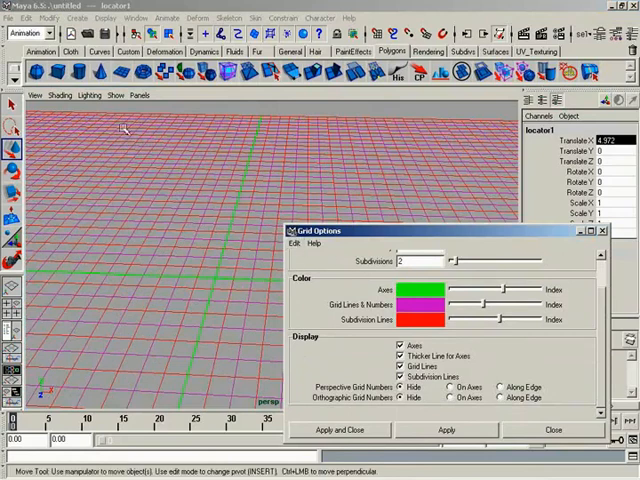
click(294, 243)
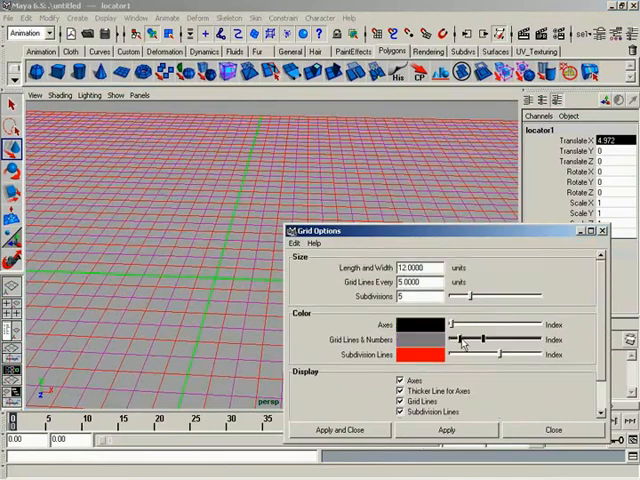
drag(500, 354, 470, 354)
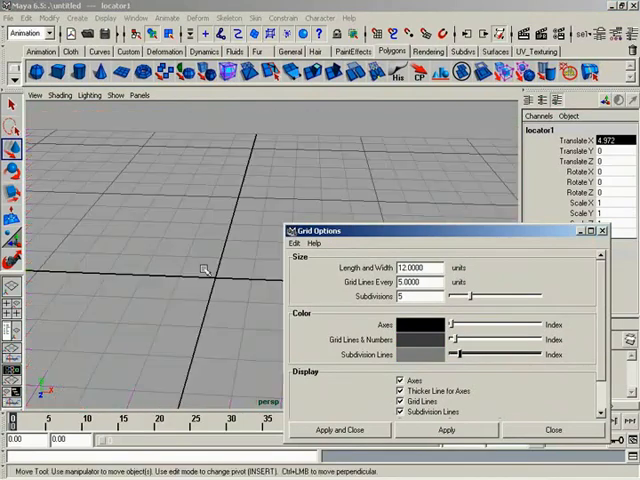
click(447, 429)
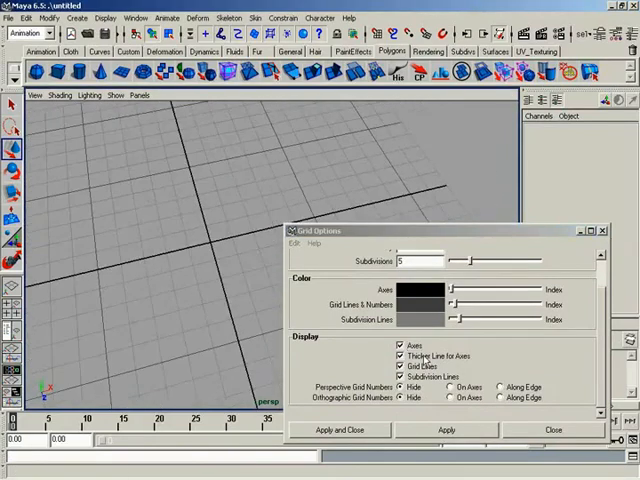
click(400, 356)
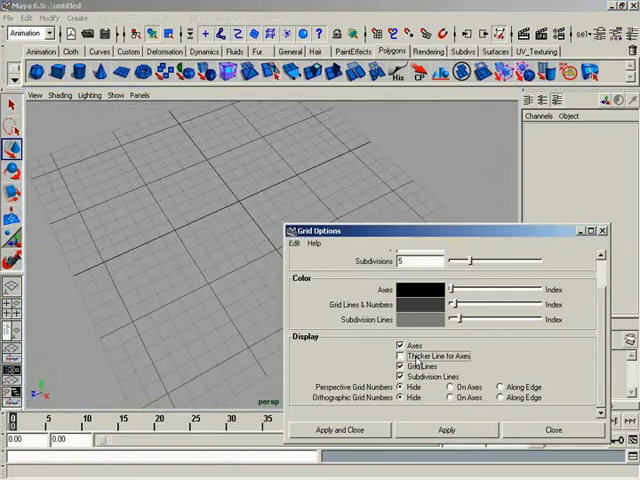
click(399, 356)
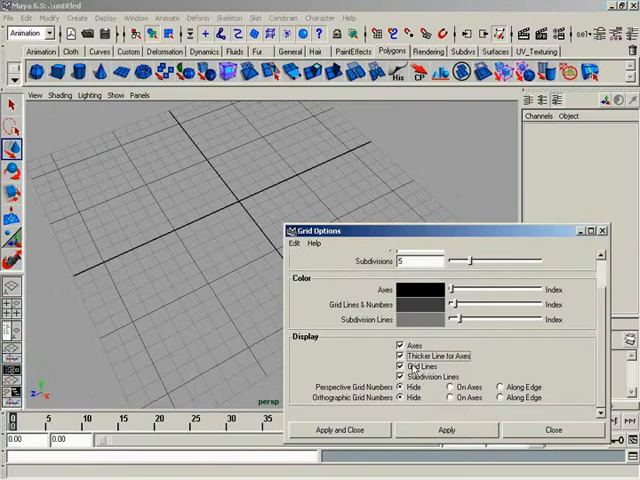
click(400, 366)
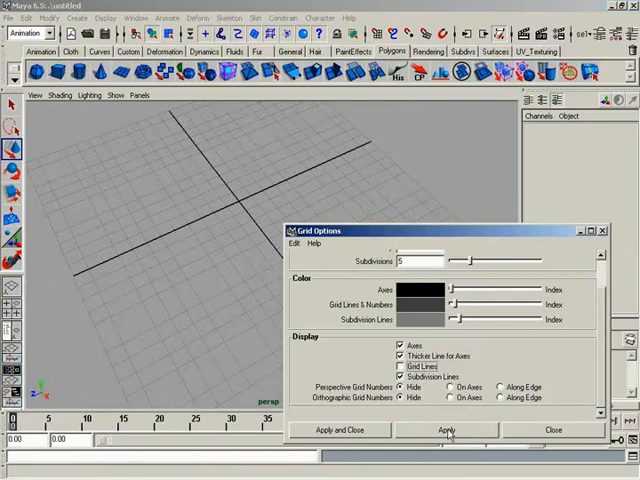
click(400, 366)
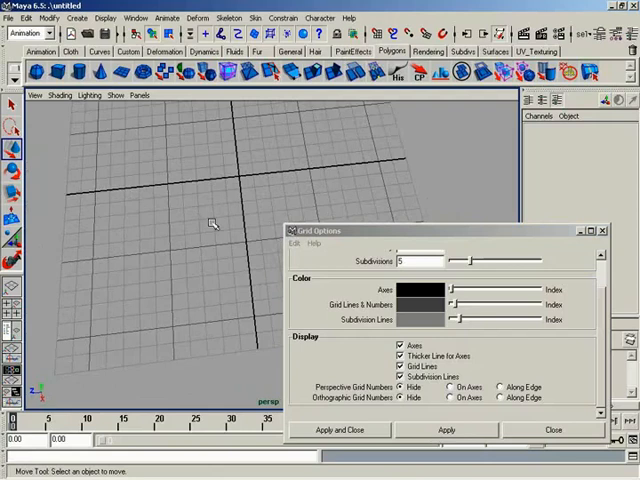
mouse_move(287, 261)
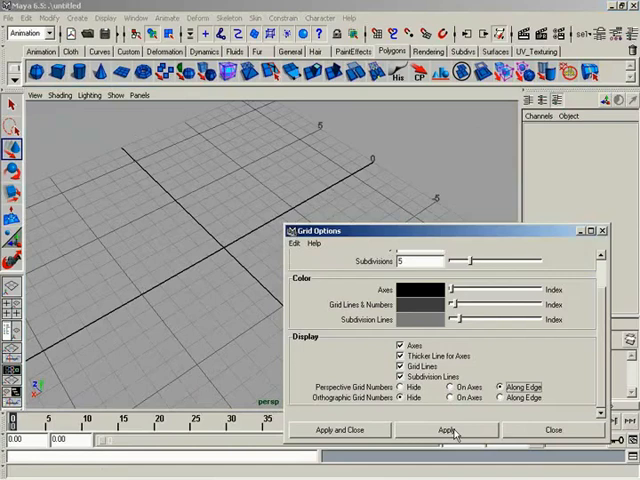
Apply Perspective Grid Numbers set to Along Edge
click(446, 429)
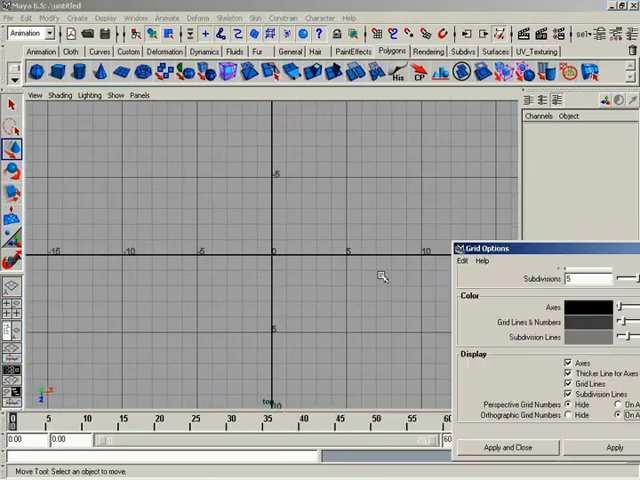
mouse_move(378, 257)
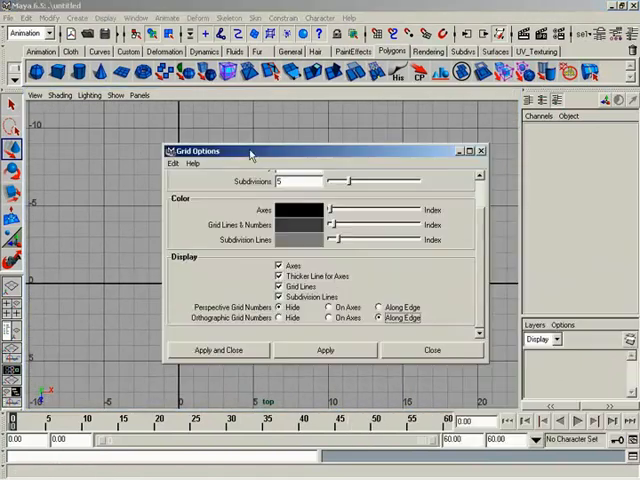
mouse_move(316, 343)
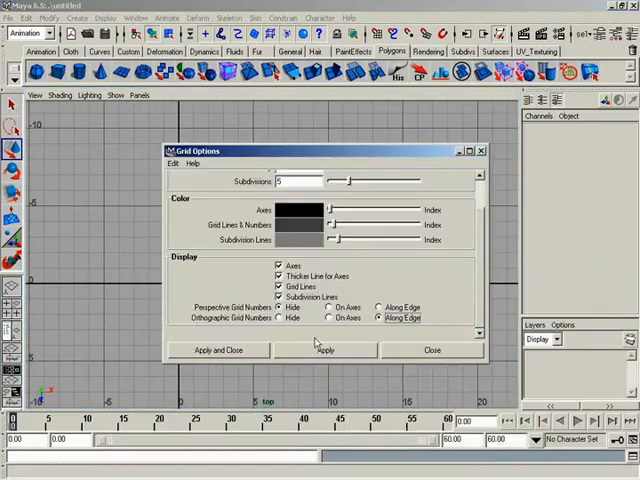
Apply Orthographic Grid Numbers Along Edge with perspective grid numbers hidden
click(279, 318)
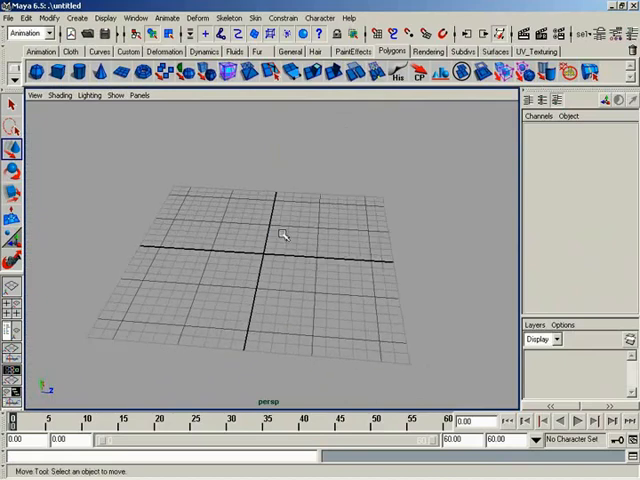
Orbit the perspective view to show the whole grid from afar
drag(285, 235, 335, 252)
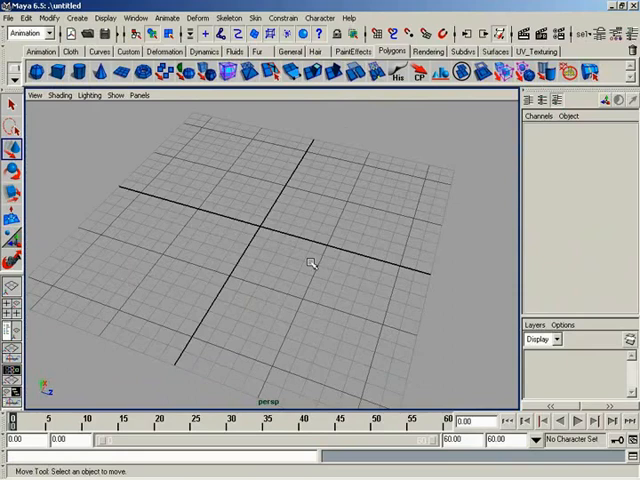
mouse_move(309, 241)
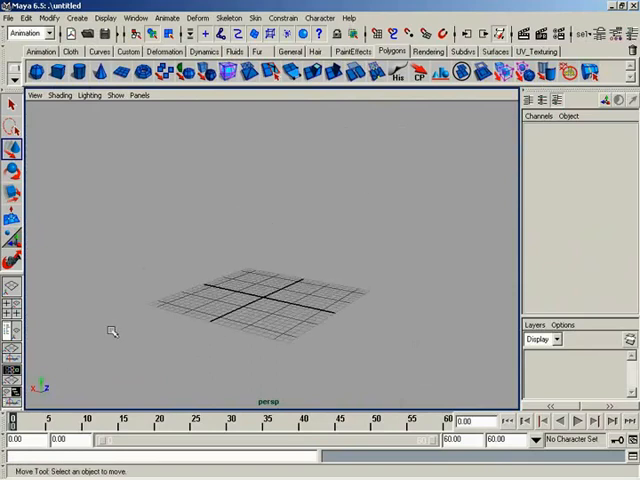
mouse_move(113, 330)
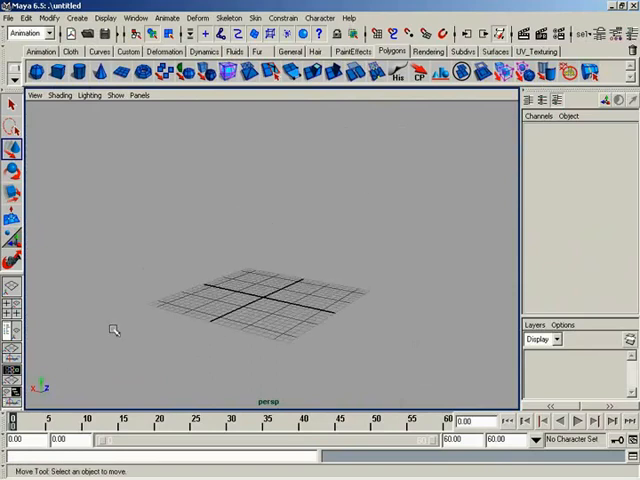